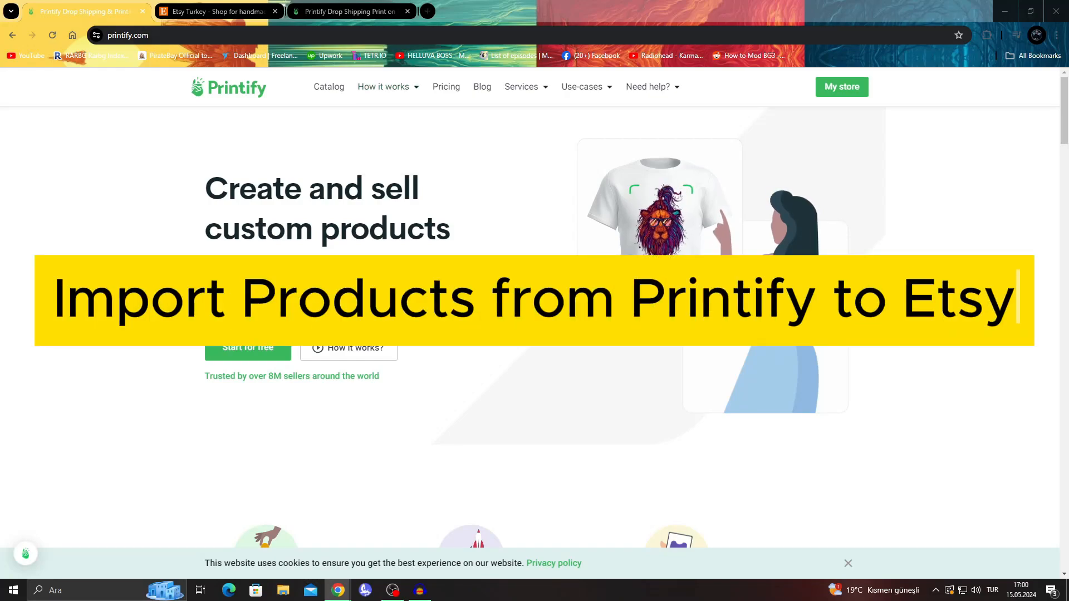
Switch to the Etsy home page and scroll through the recommended shops and categories
click(215, 12)
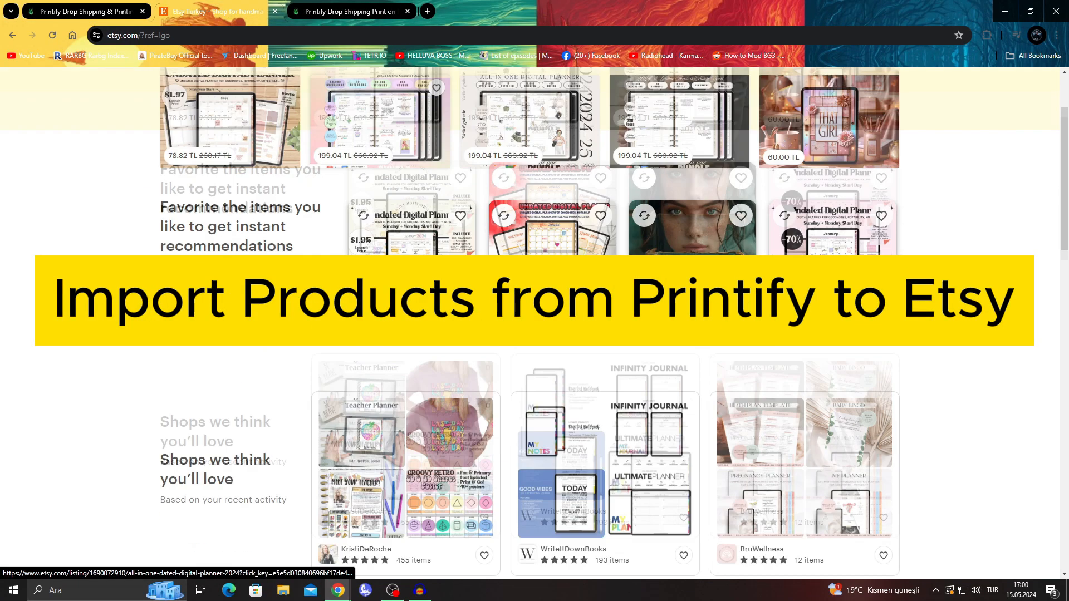
scroll(down, 3)
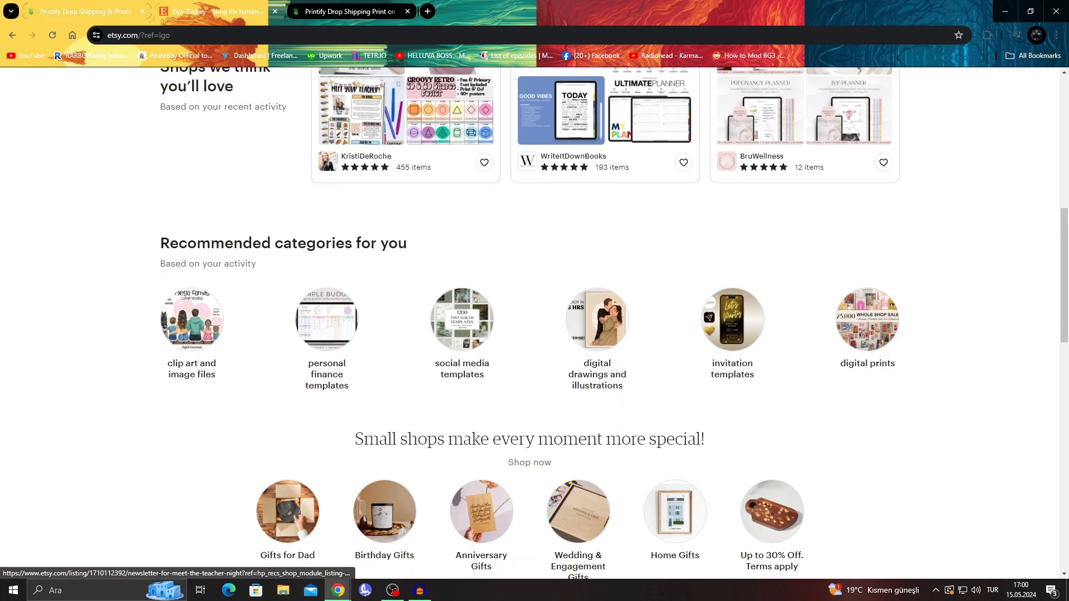
click(348, 11)
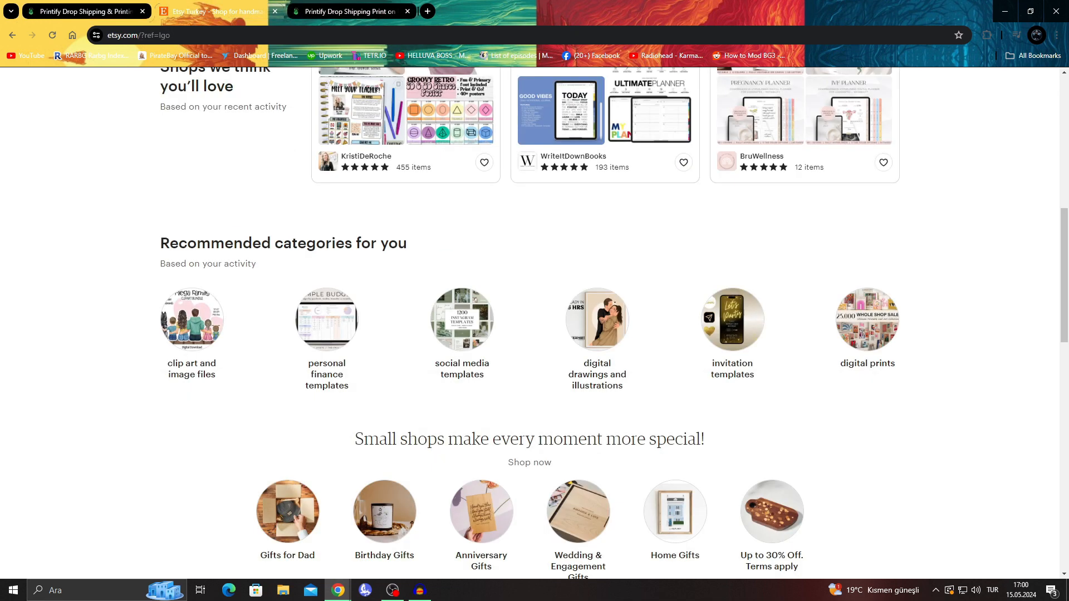
scroll(down, 3)
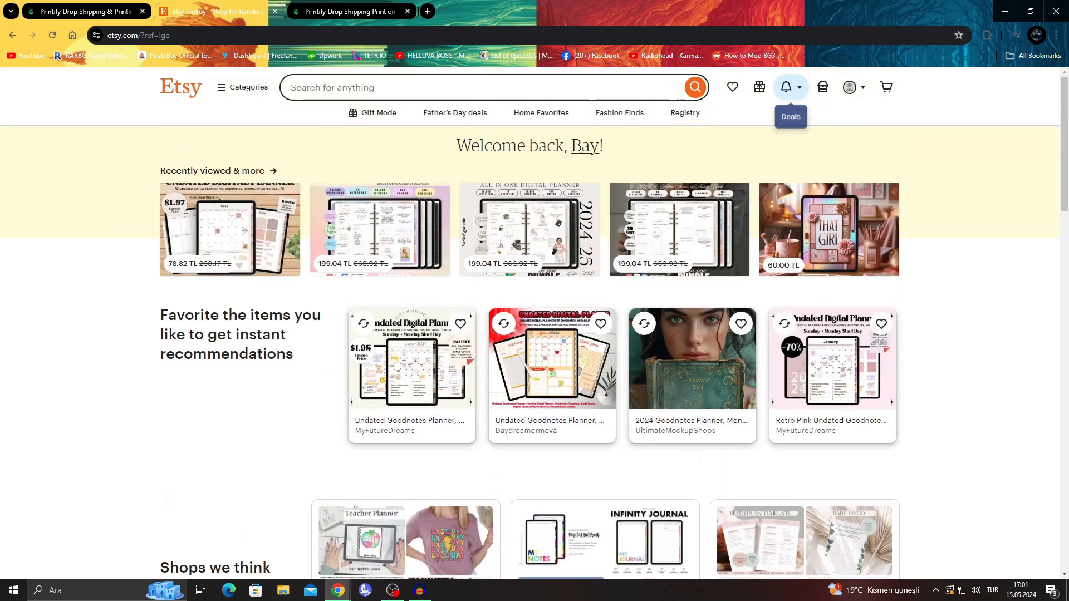
mouse_move(848, 87)
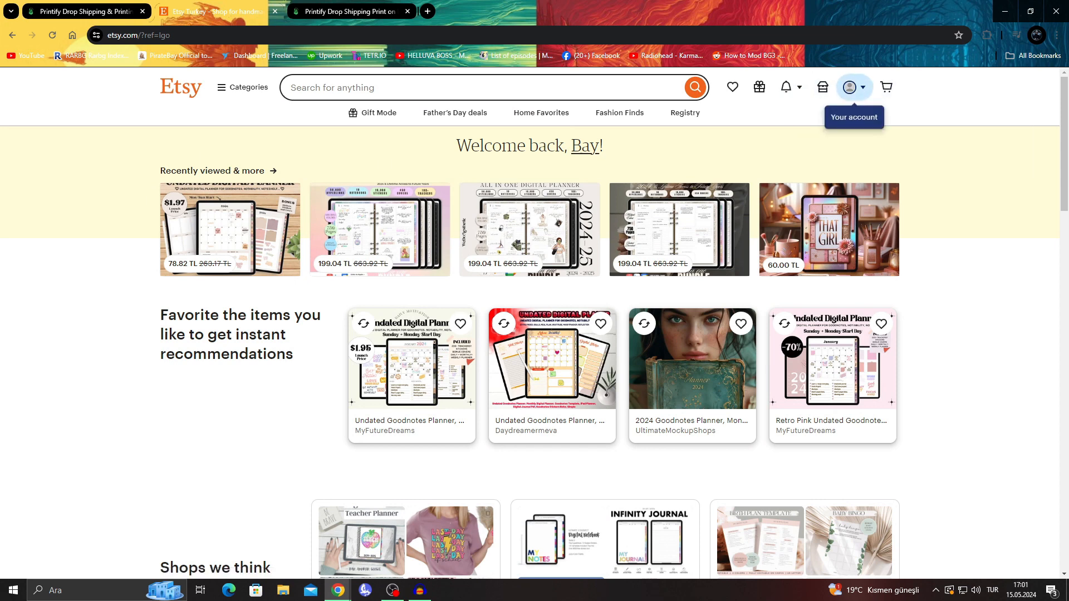
Open the Etsy account menu from the avatar to review the account options
click(850, 88)
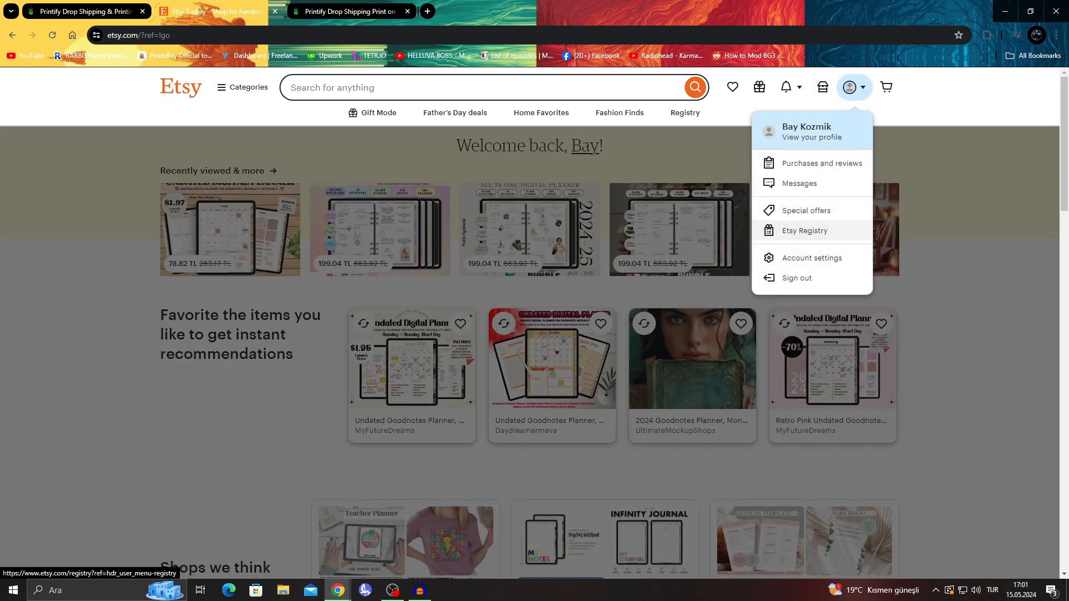
mouse_move(812, 258)
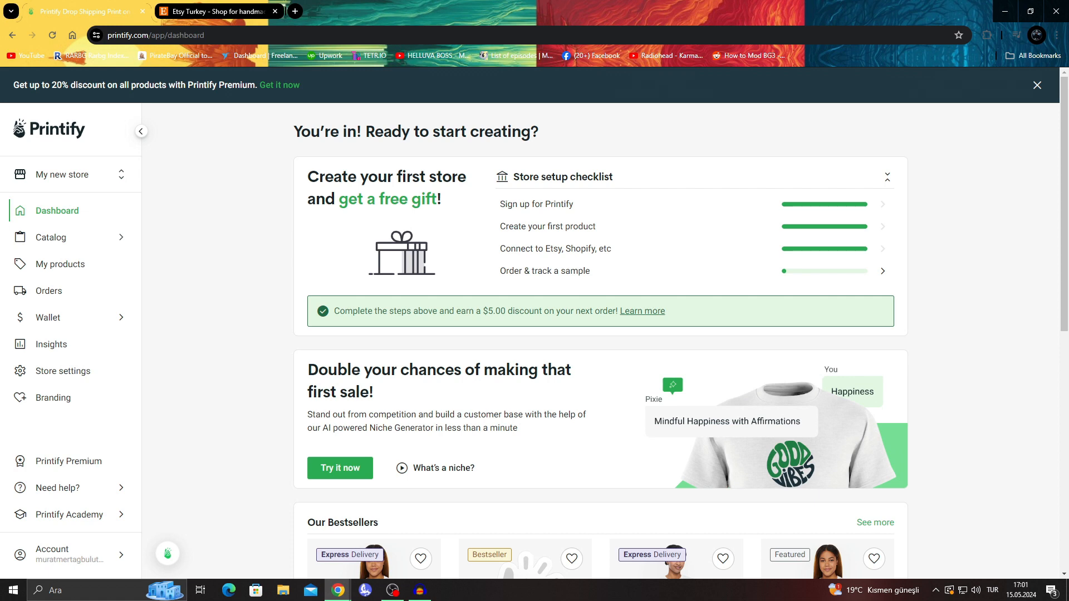
Dismiss the Premium discount banner on the Printify dashboard and show the connected stores list
click(211, 11)
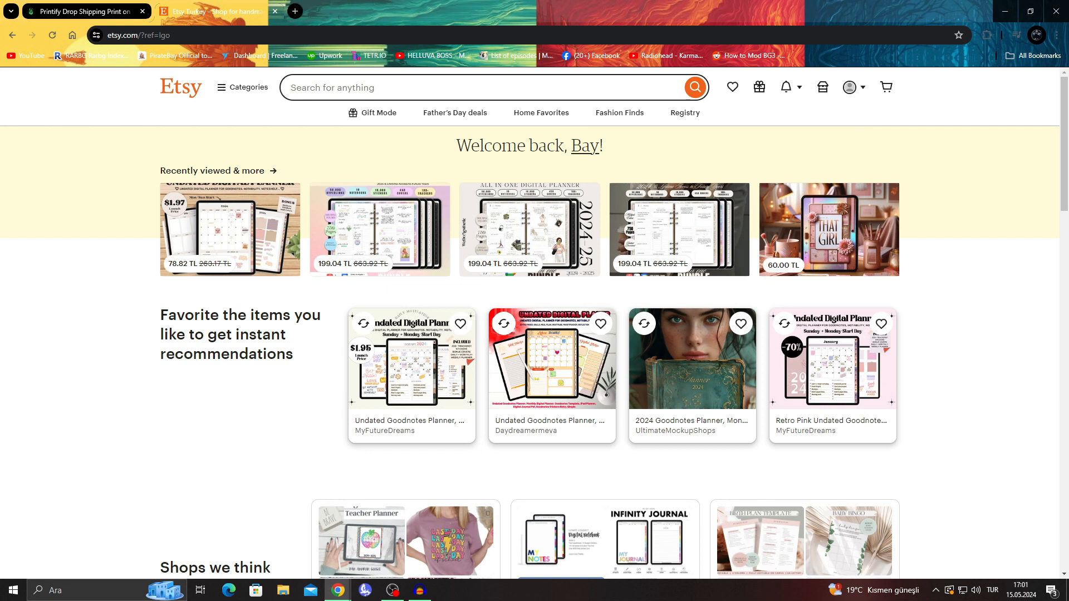
click(83, 11)
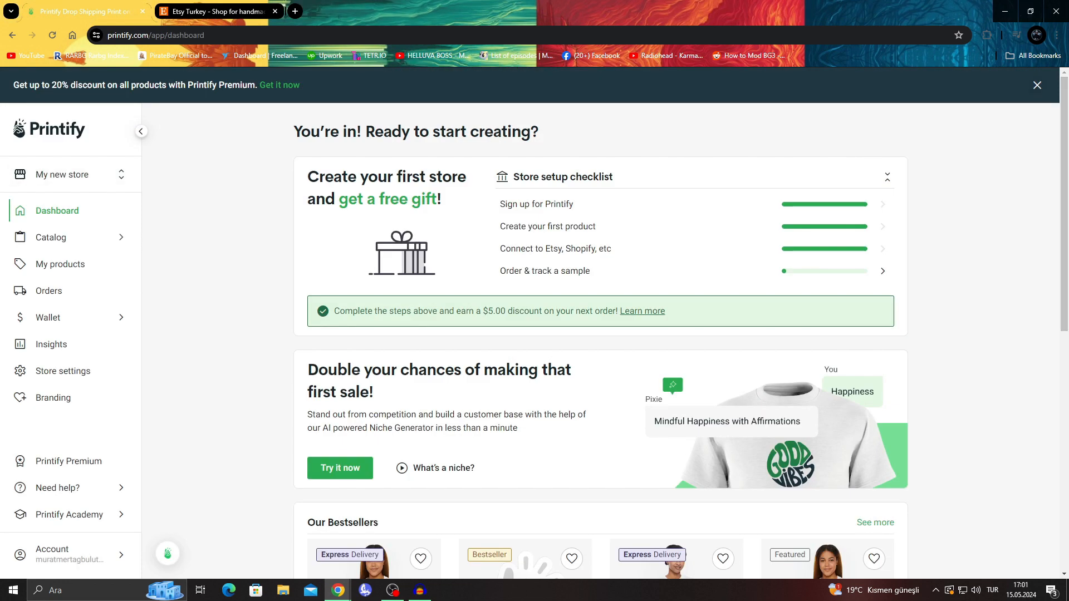
click(1036, 85)
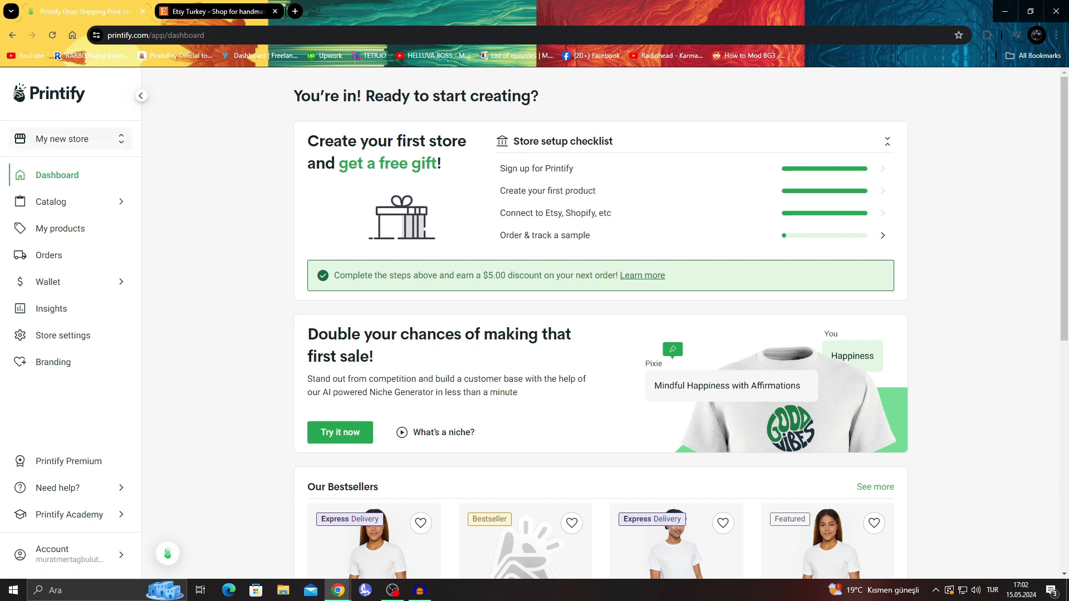
click(68, 140)
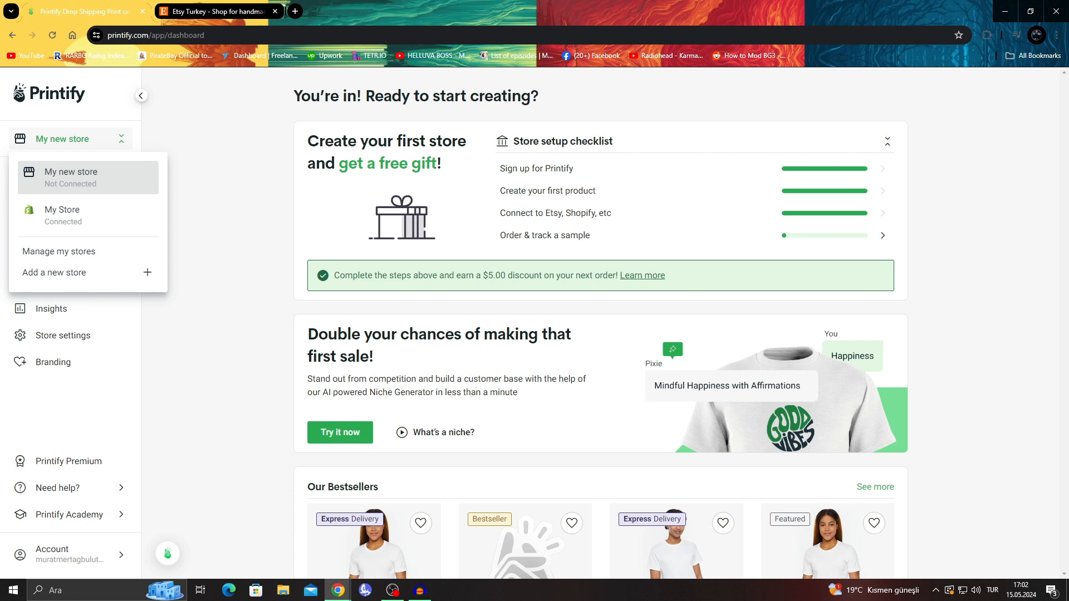
Start adding a new store and scroll the sales-channel list to the Etsy card
click(62, 138)
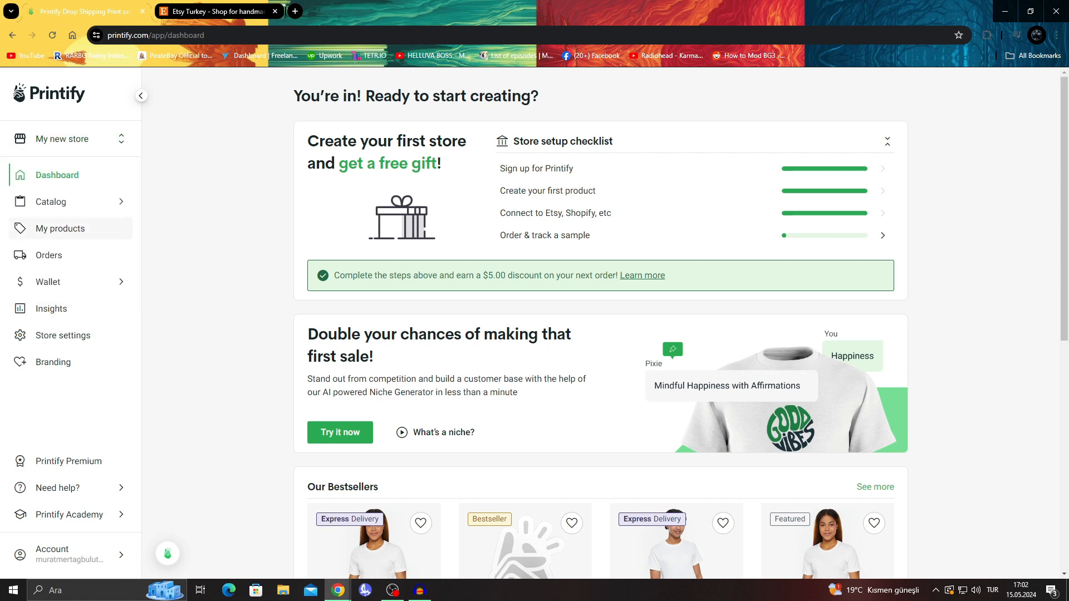
click(61, 228)
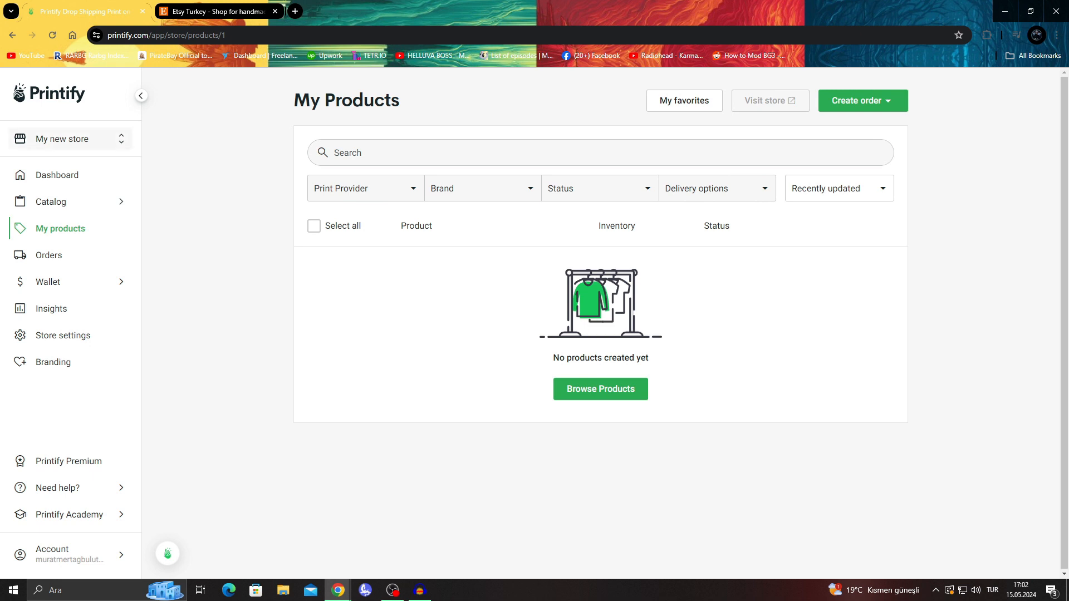
click(70, 139)
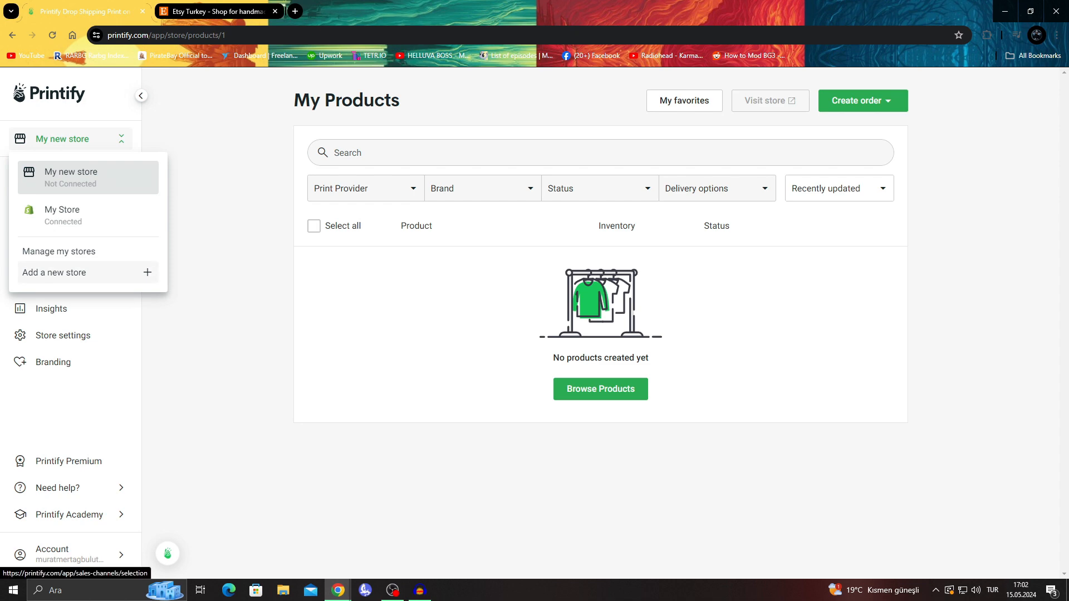
click(54, 272)
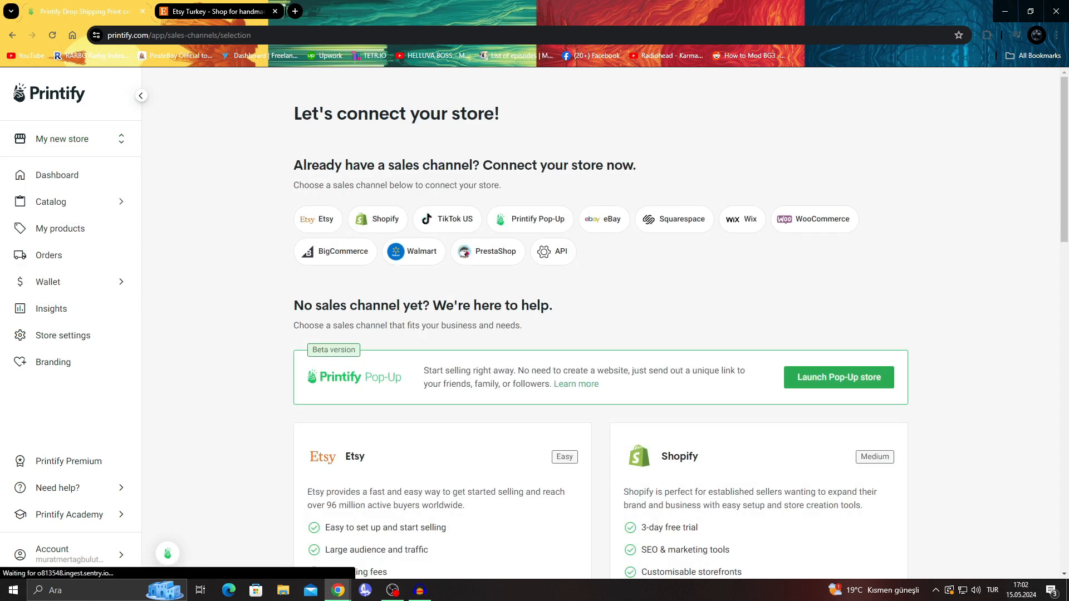
scroll(down, 3)
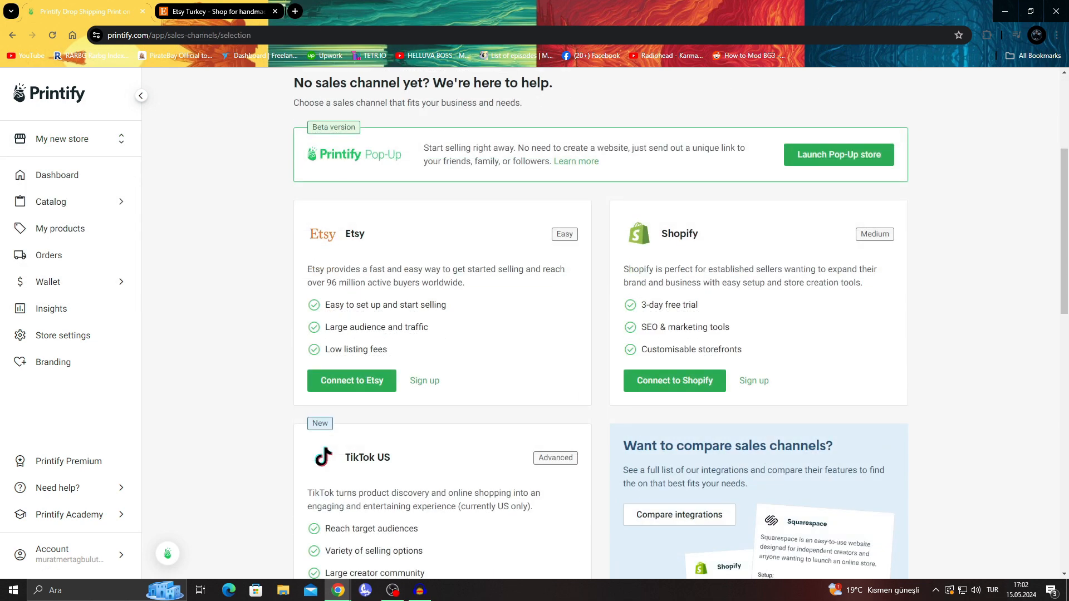
scroll(down, 3)
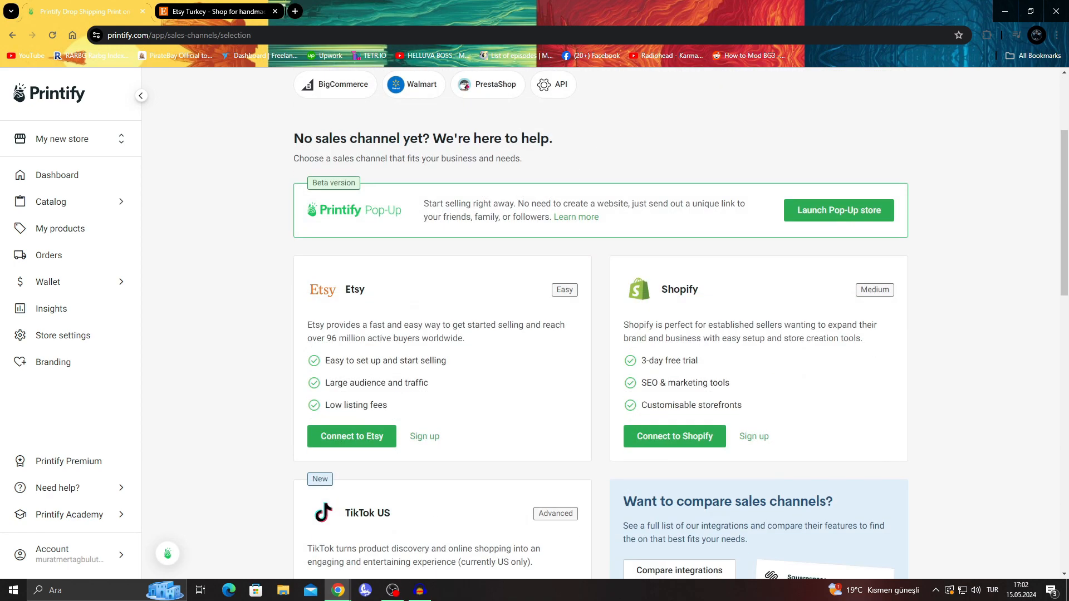
scroll(down, 3)
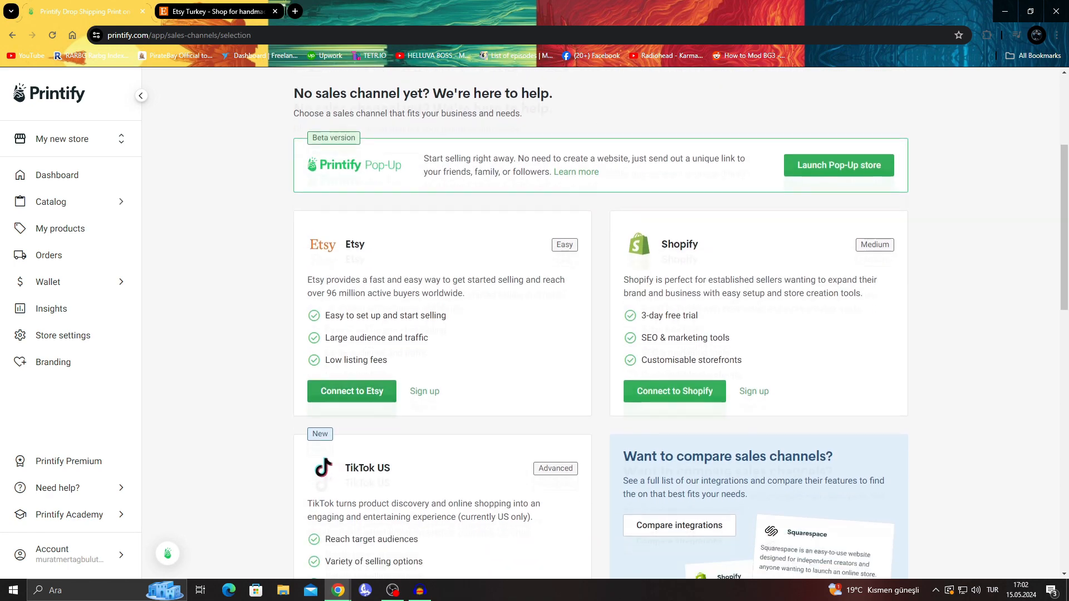
Connect the new store to Etsy and grant Printify access to the Etsy account
click(351, 391)
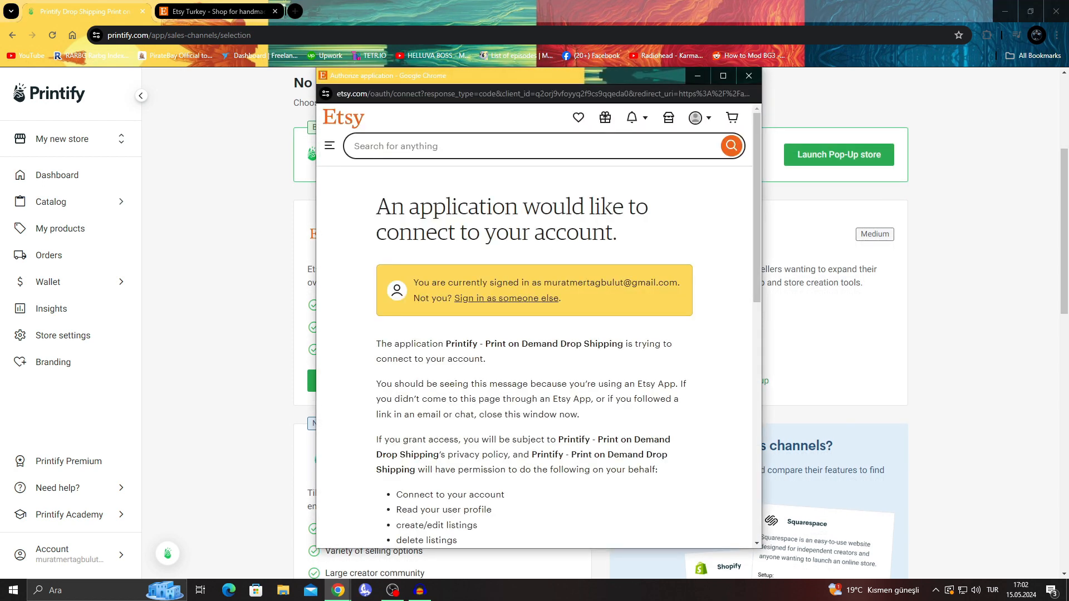
scroll(down, 3)
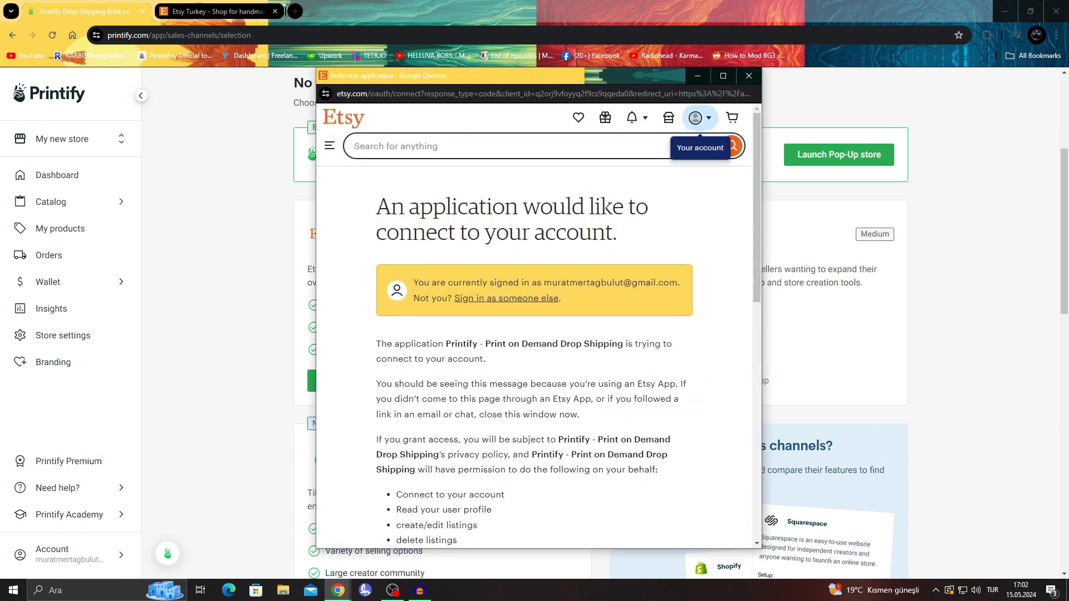
scroll(down, 3)
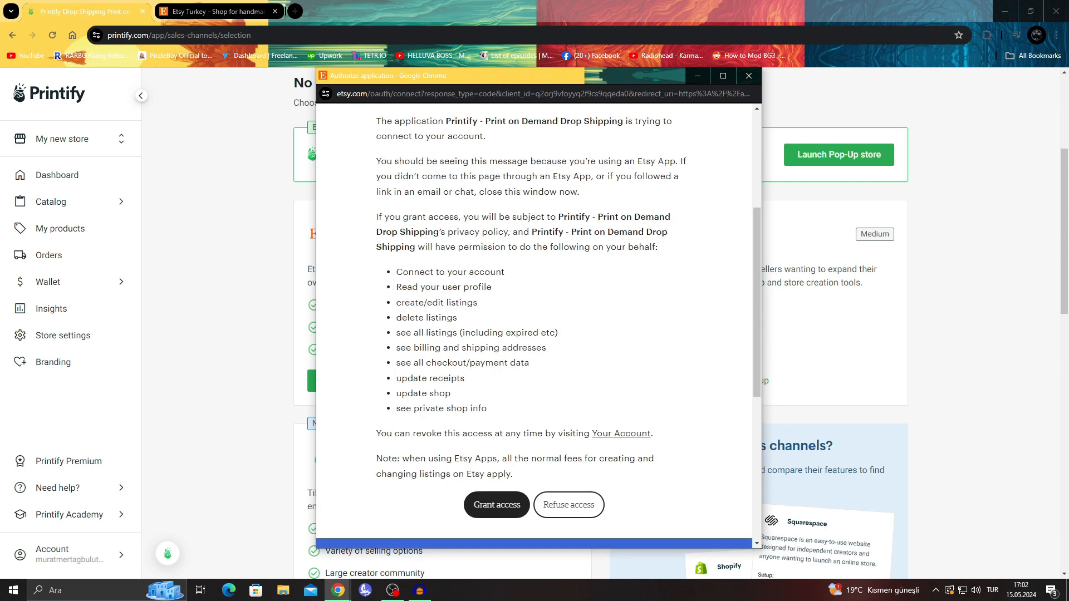
click(496, 505)
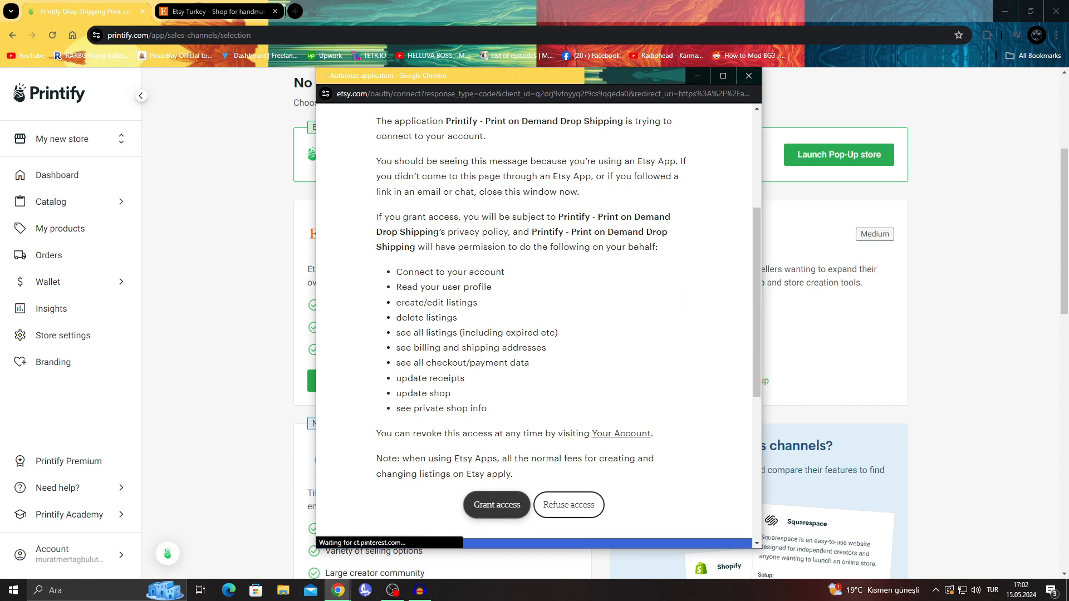
click(496, 505)
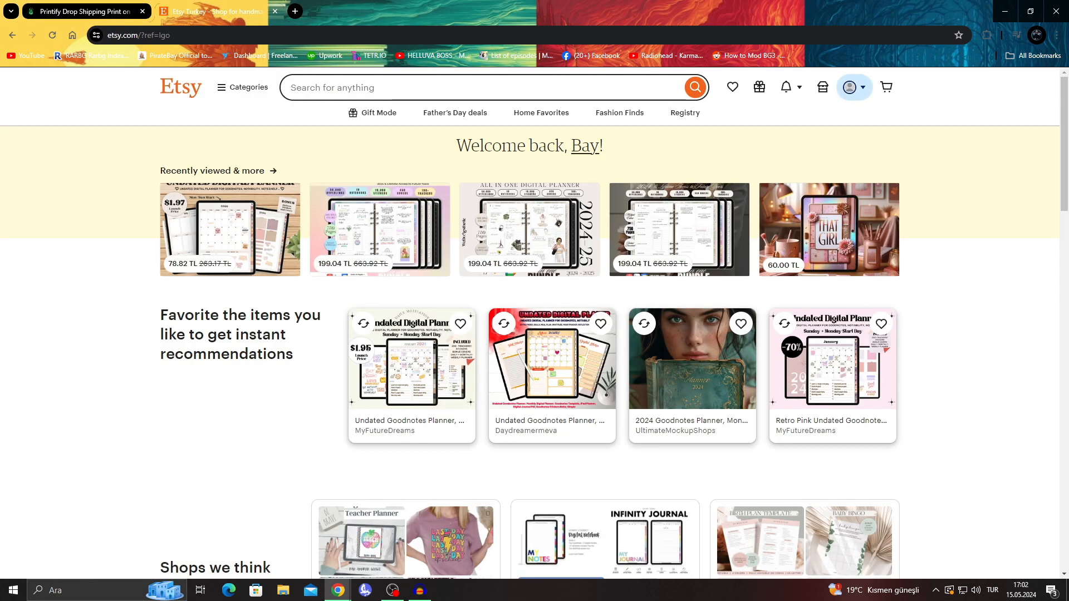
Leave the sample order's product picker and return to the empty My Products page
click(849, 87)
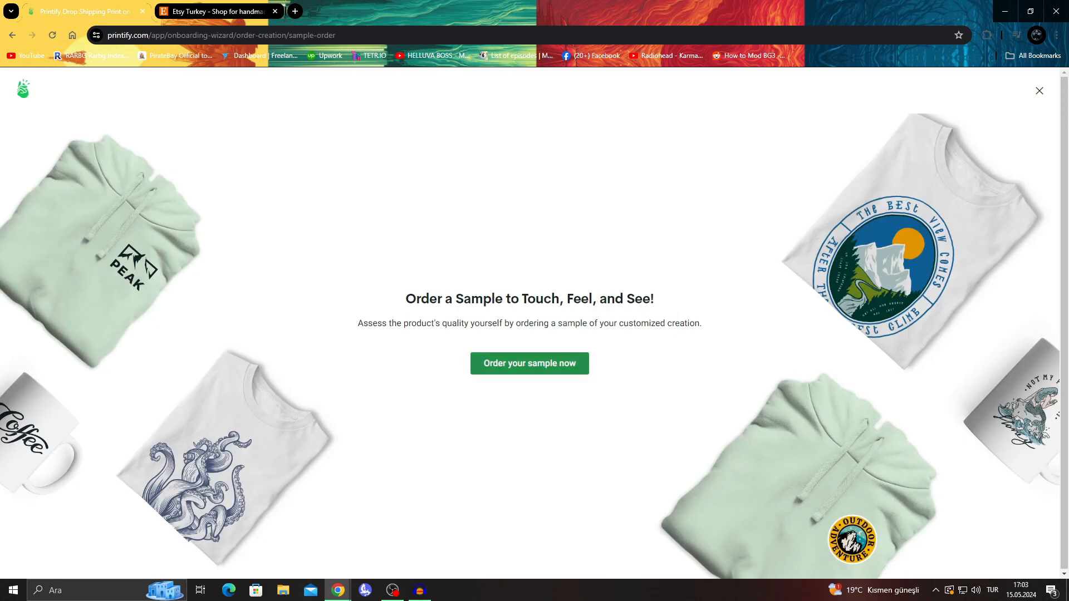
click(529, 363)
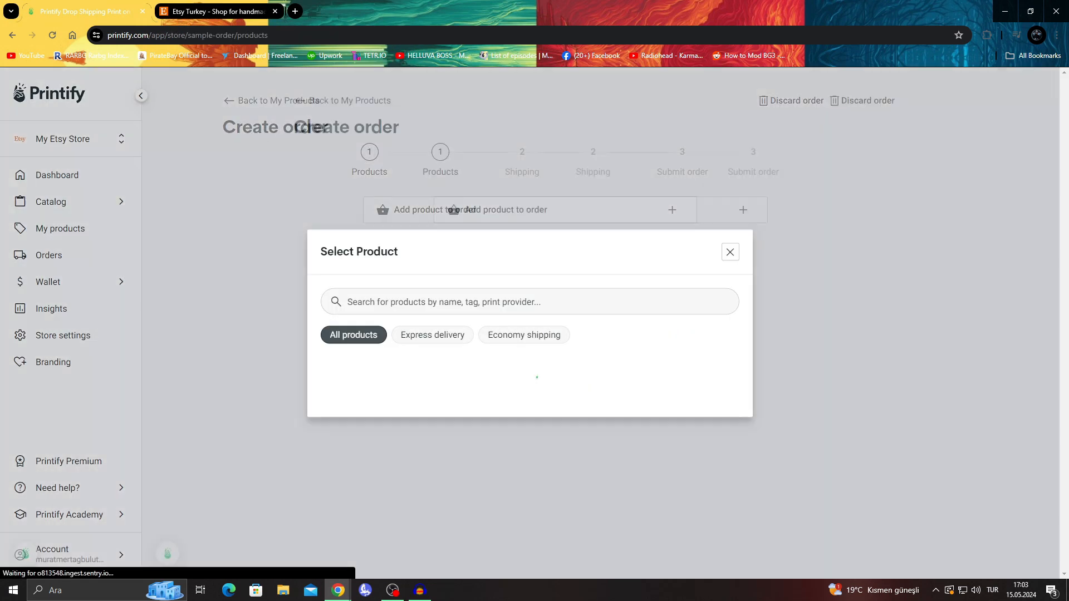
click(729, 251)
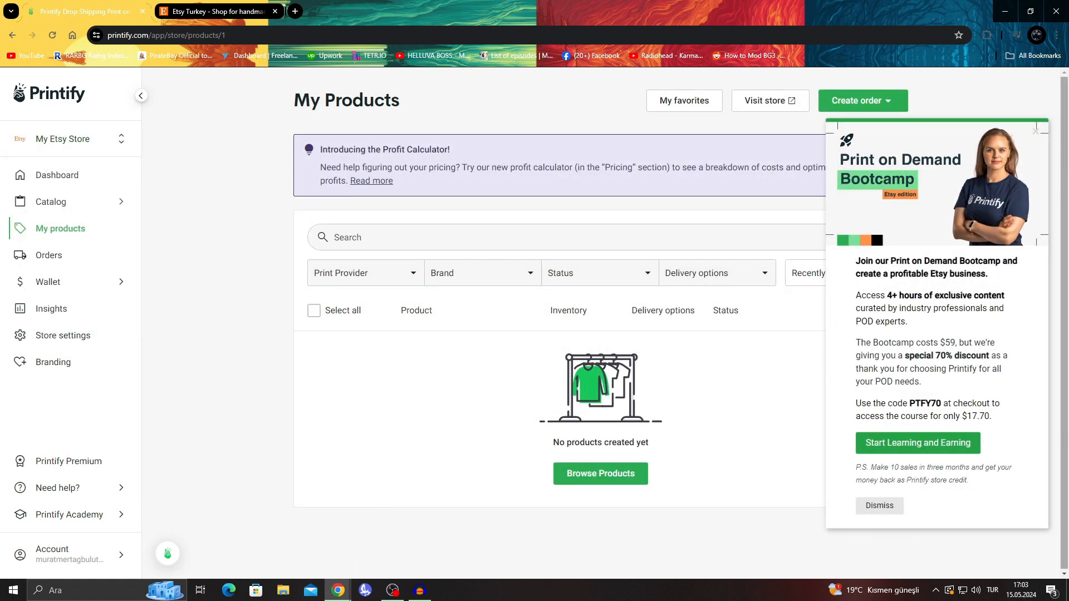
Start a new Manual order from the Create order dropdown
click(860, 100)
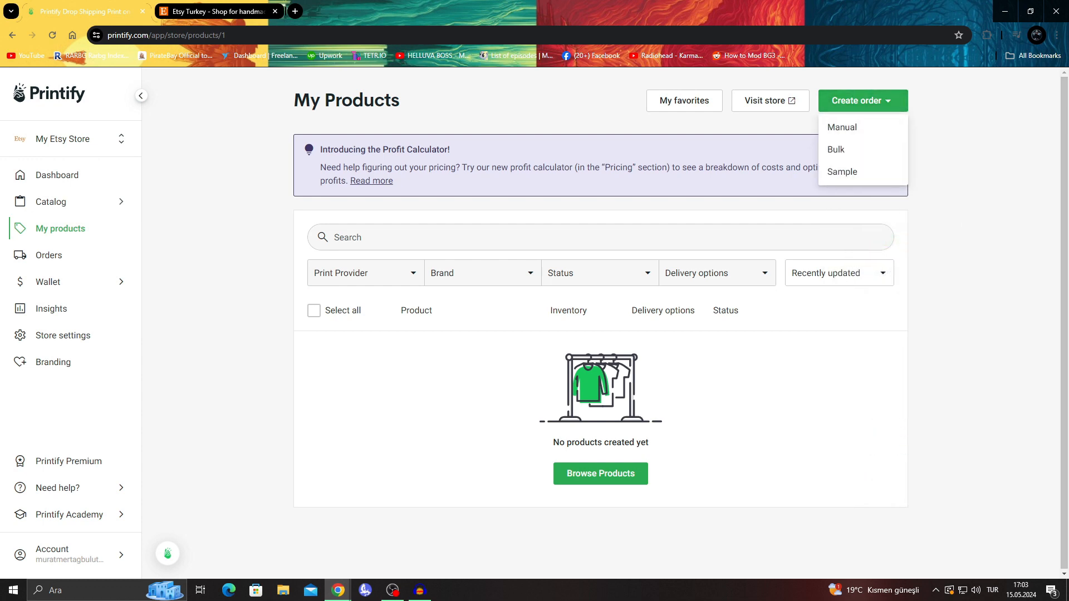
mouse_move(842, 127)
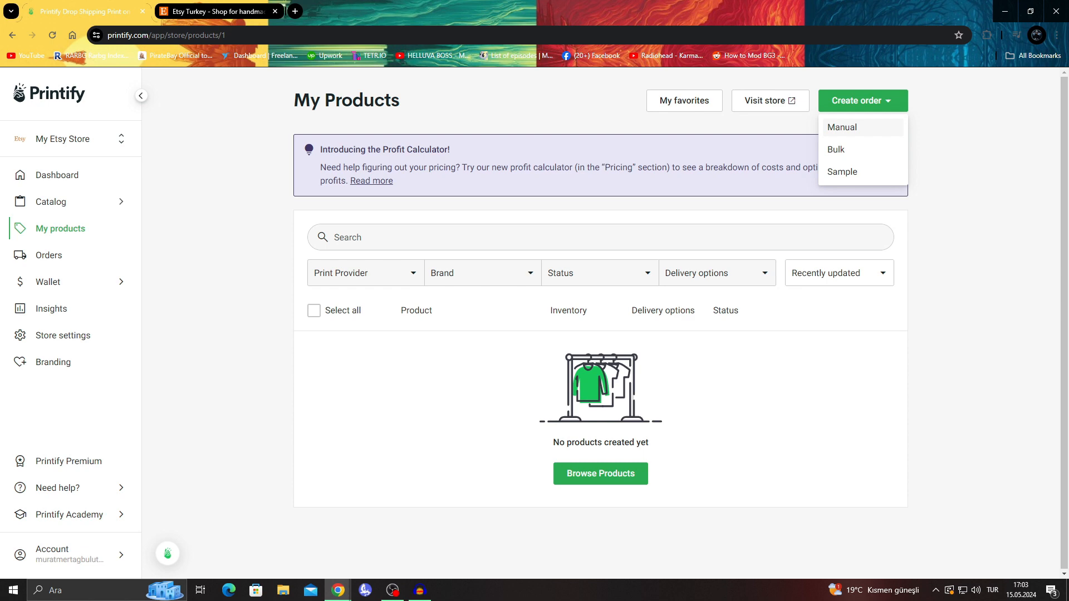
click(842, 127)
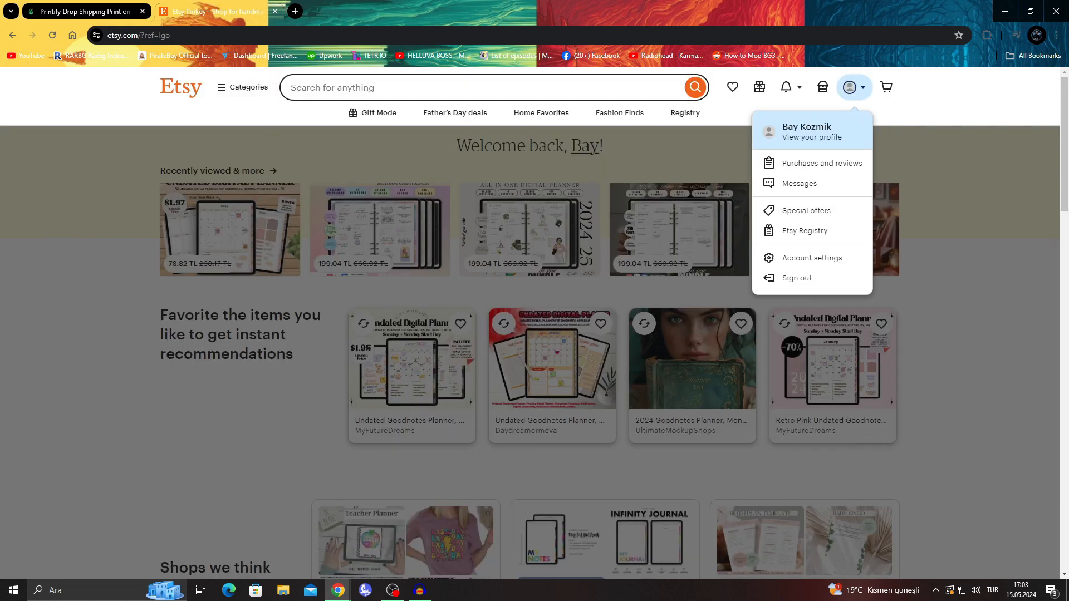
mouse_move(785, 87)
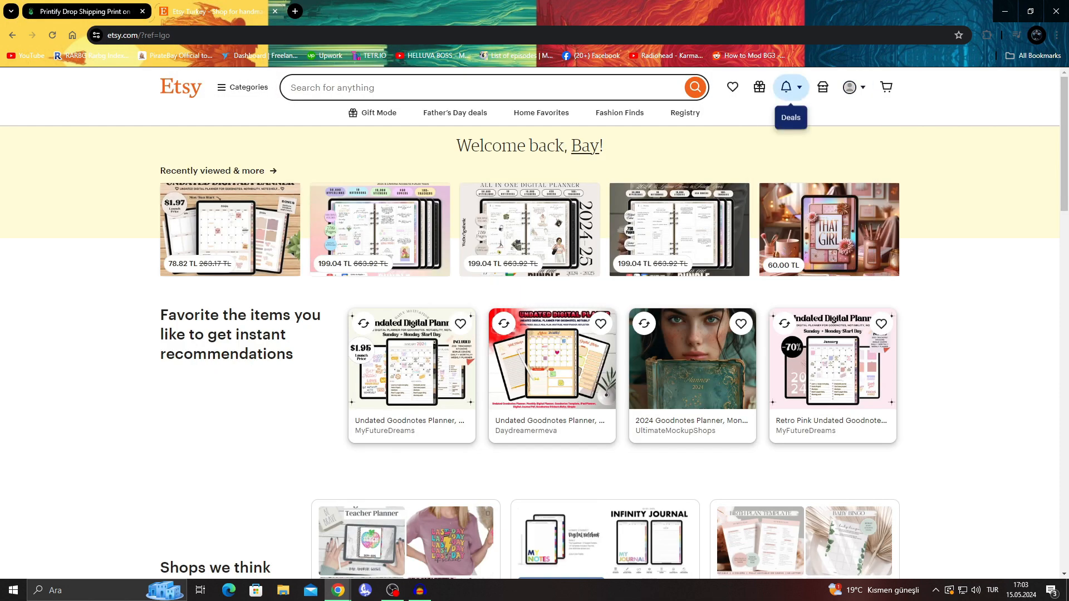
View the Etsy account's public profile, then return to the Printify order
click(848, 88)
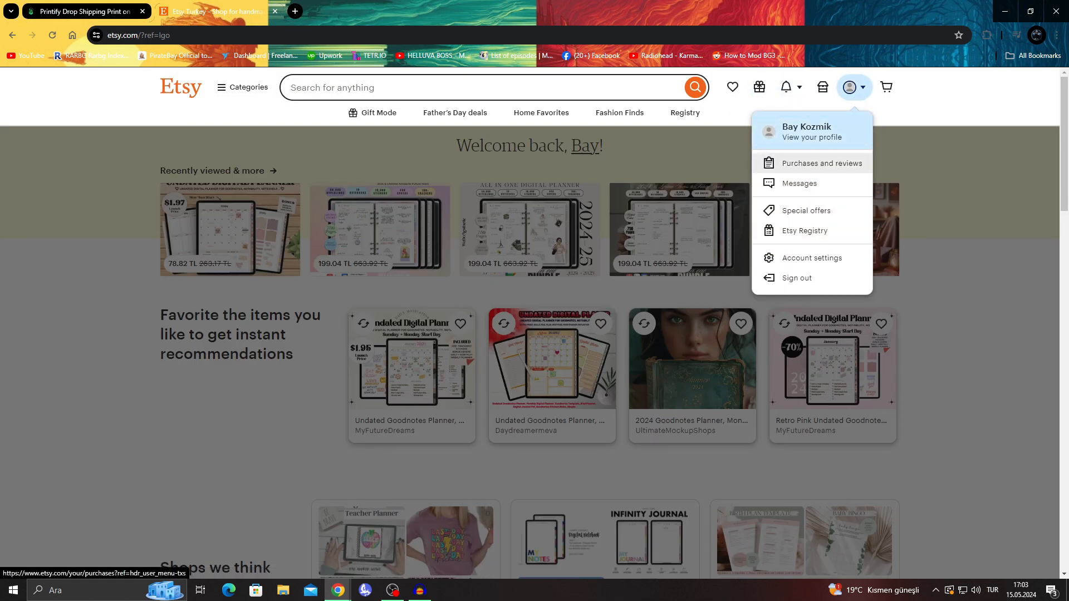
click(821, 164)
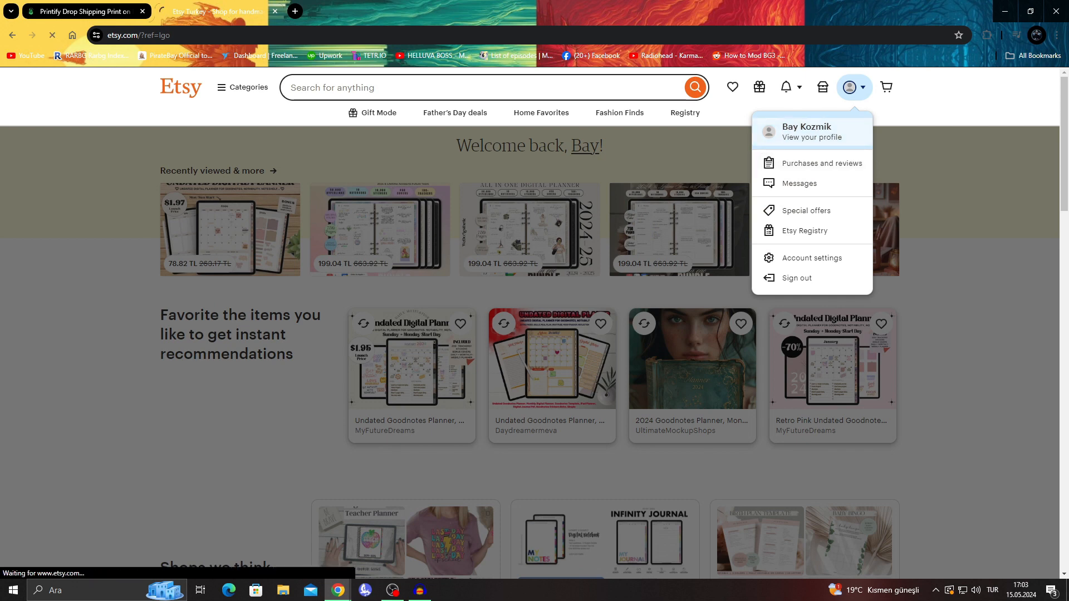
click(805, 131)
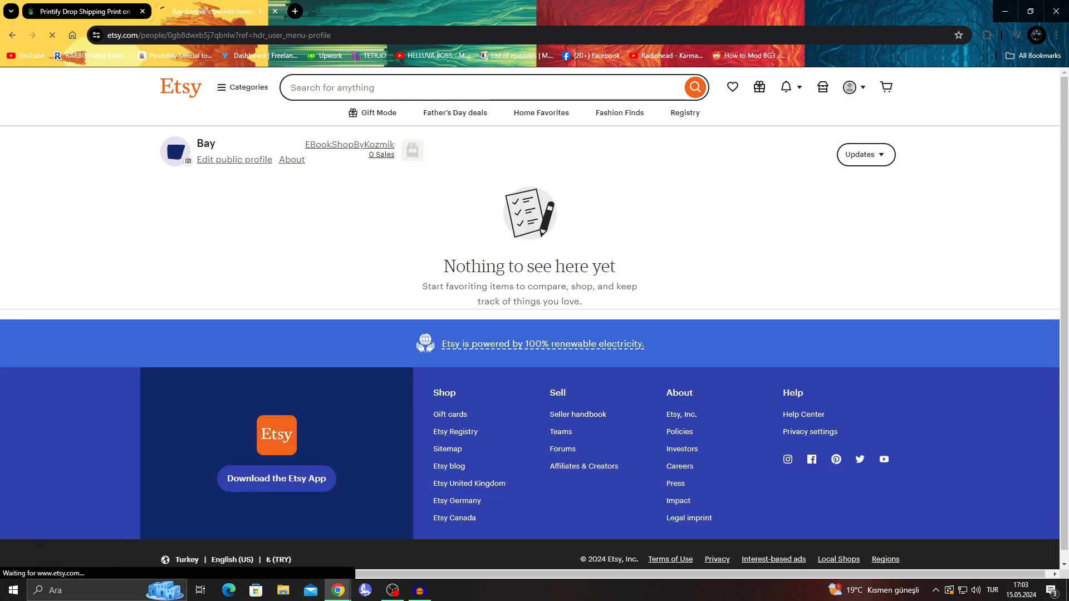
click(349, 145)
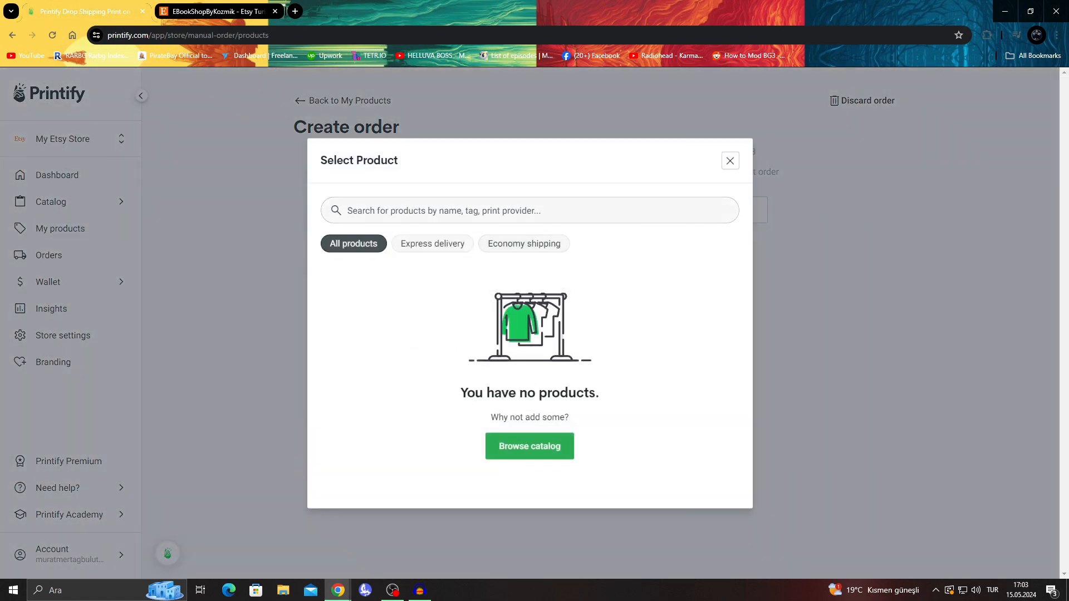
Browse the catalog to the Unisex Jersey Short Sleeve Tee and start designing it
click(431, 243)
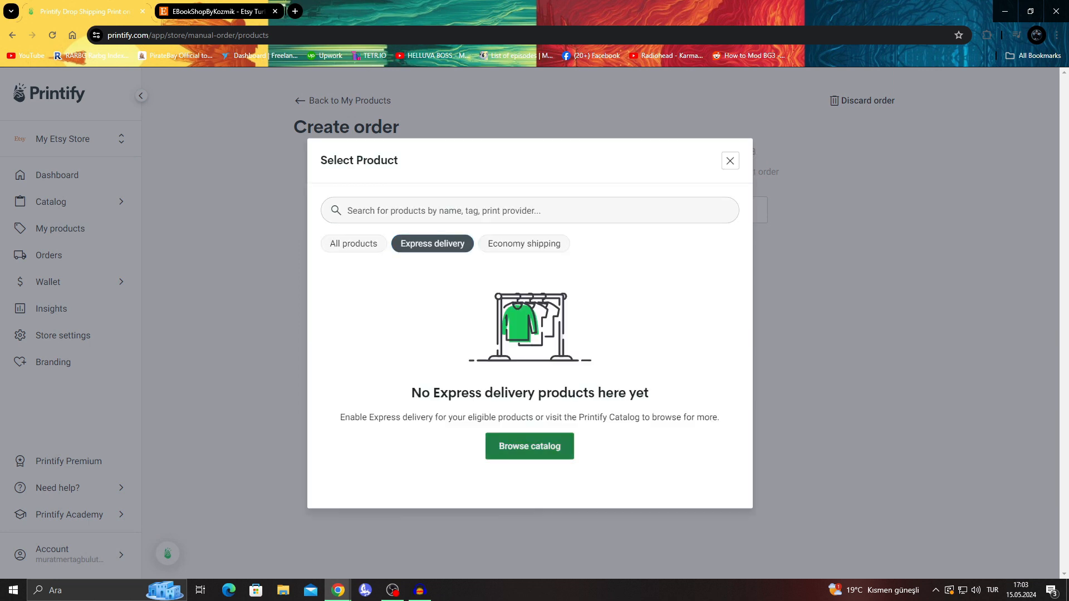
click(529, 446)
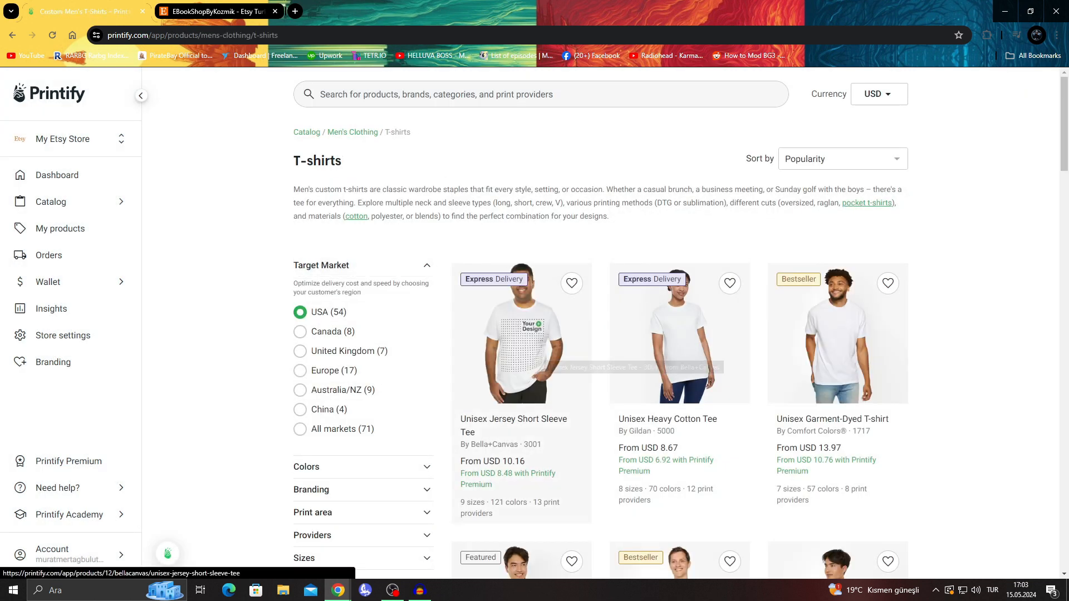
click(513, 333)
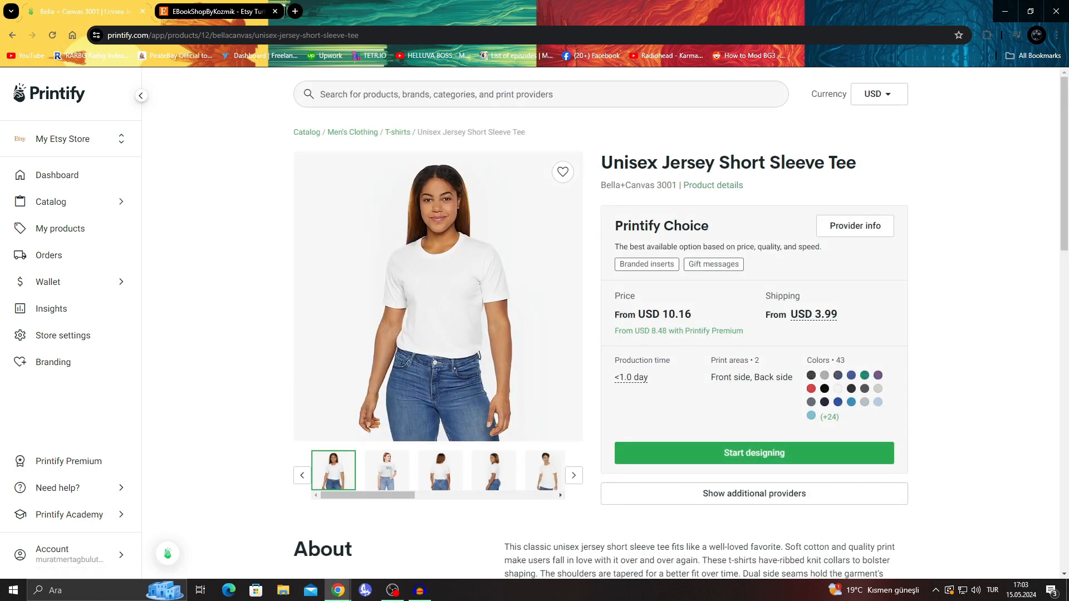
click(752, 453)
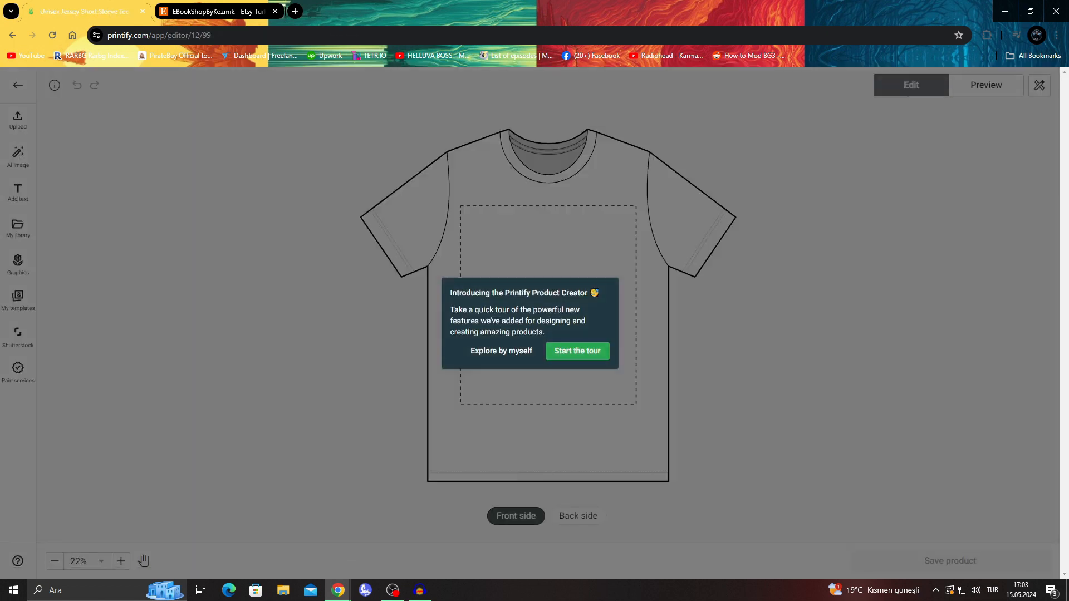
Skip the tour and add a 'trial' text layer to the tee's front print area
click(500, 351)
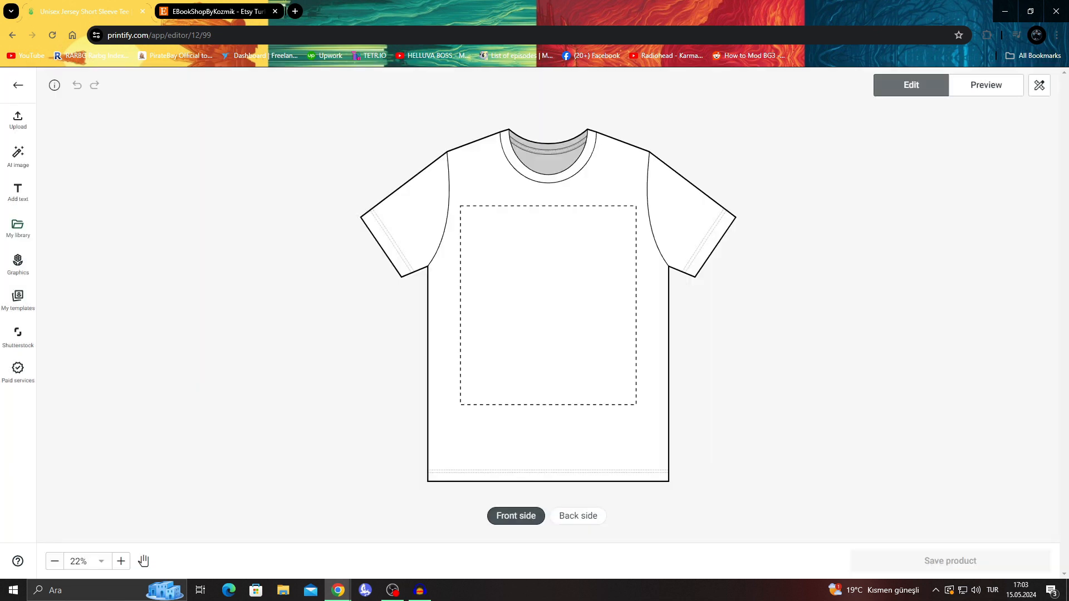
click(18, 193)
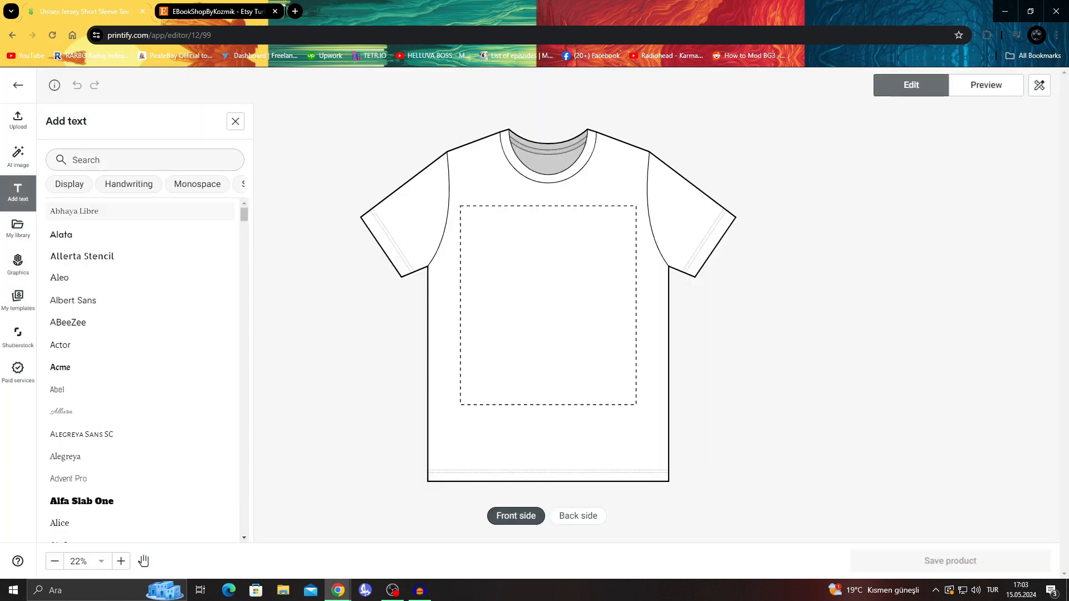
text(tria)
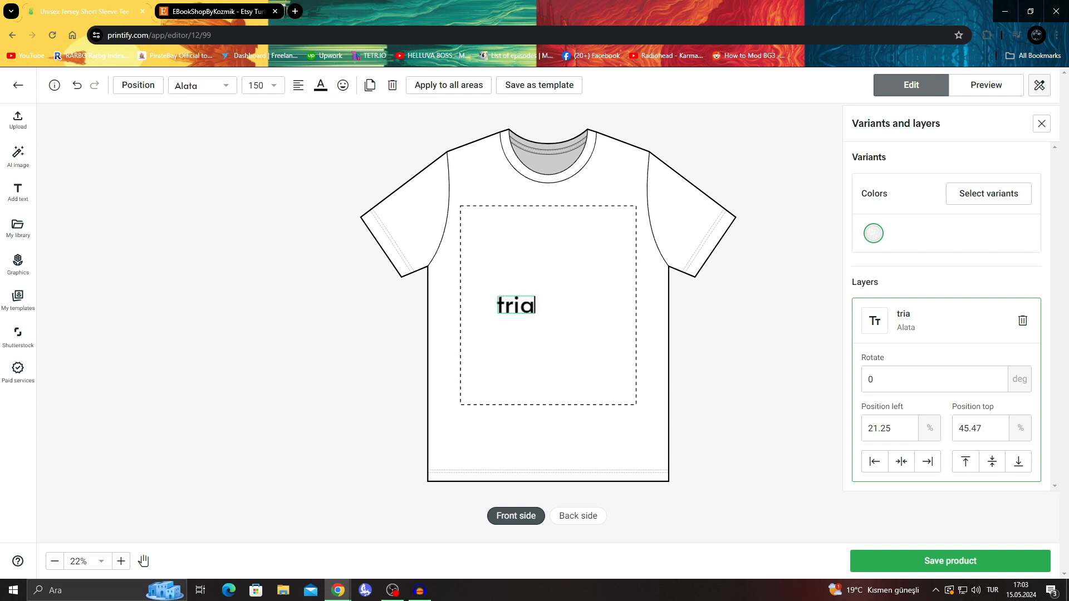
text(l)
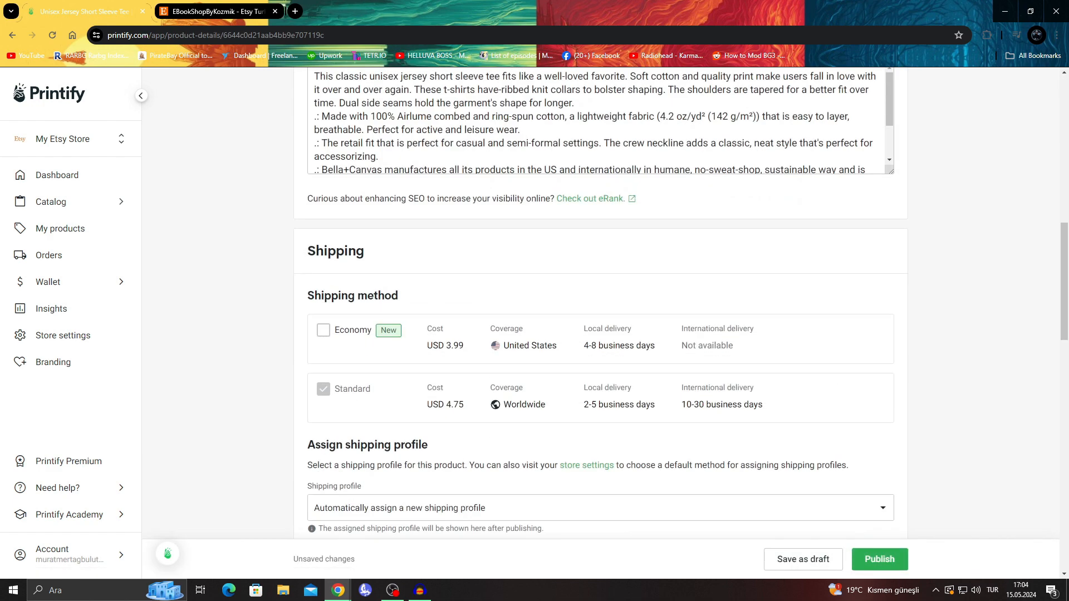
Publish the tee to the store and return to My Products where it is listed
click(878, 559)
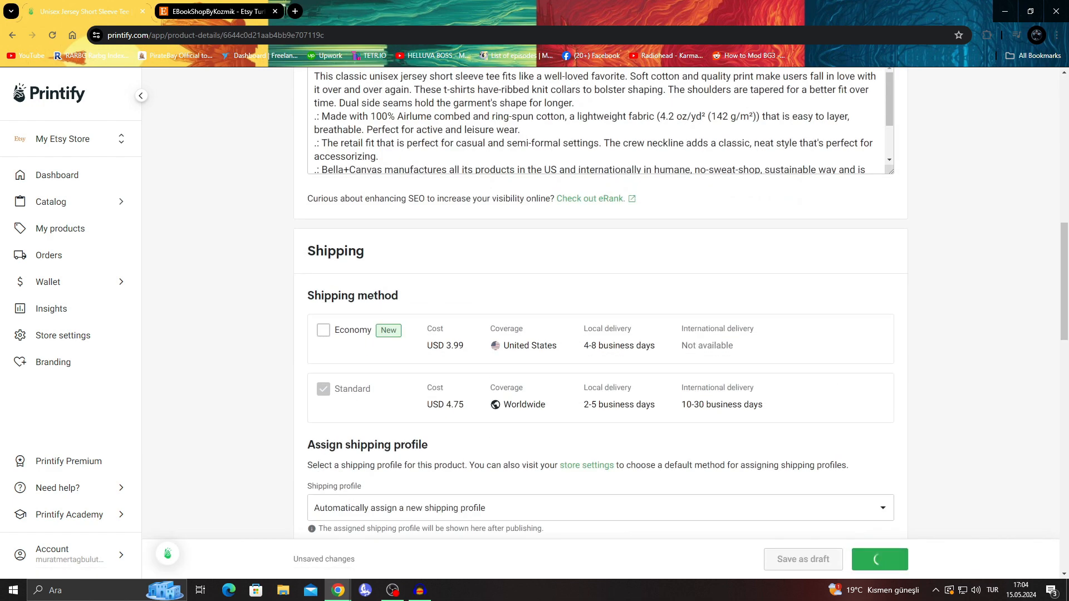
click(880, 559)
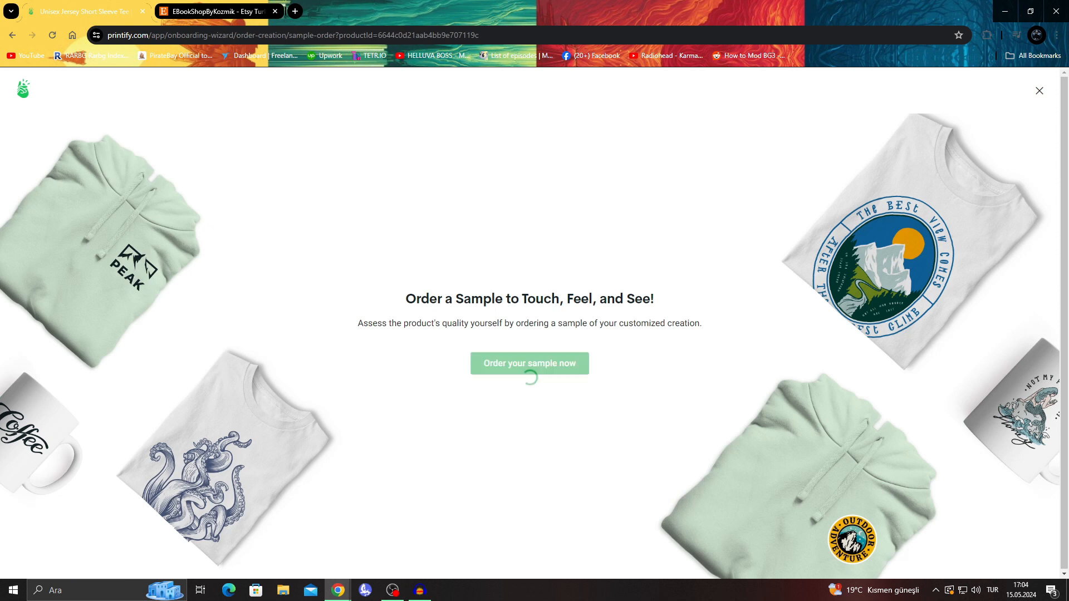
click(529, 364)
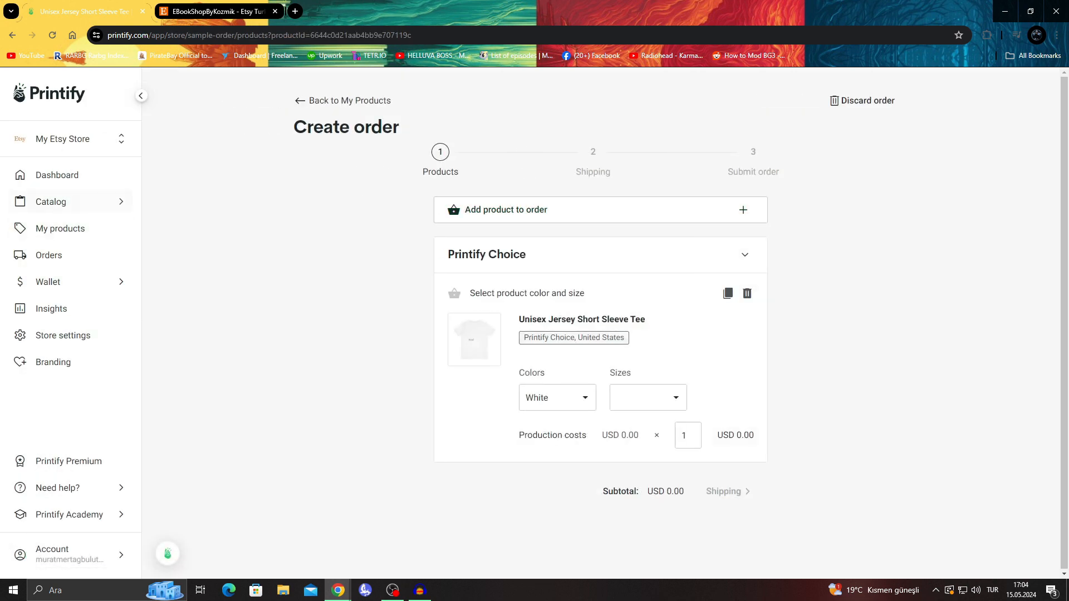
click(342, 100)
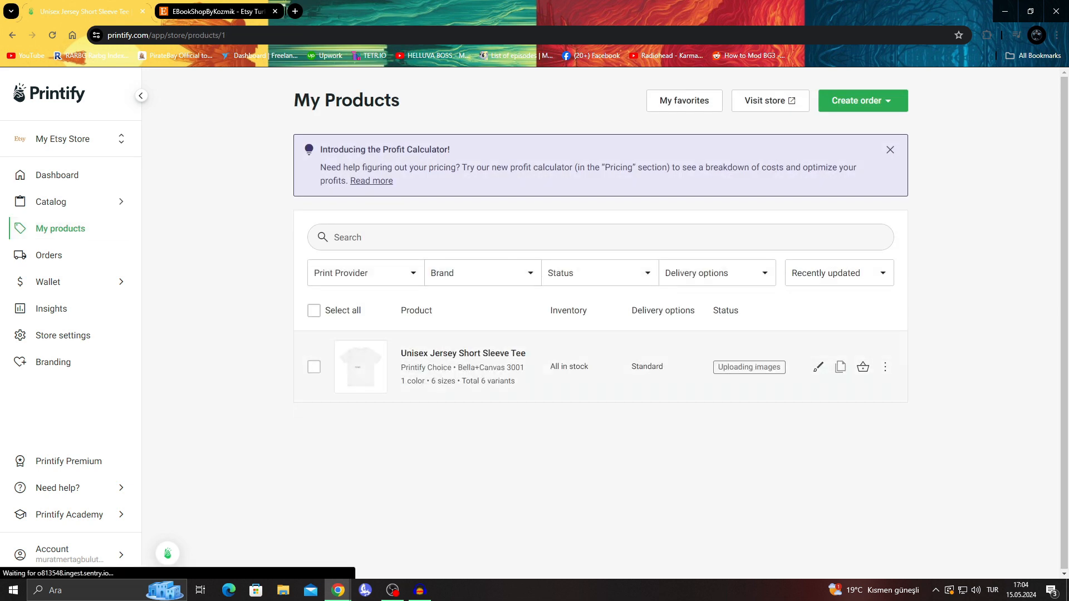
mouse_move(749, 367)
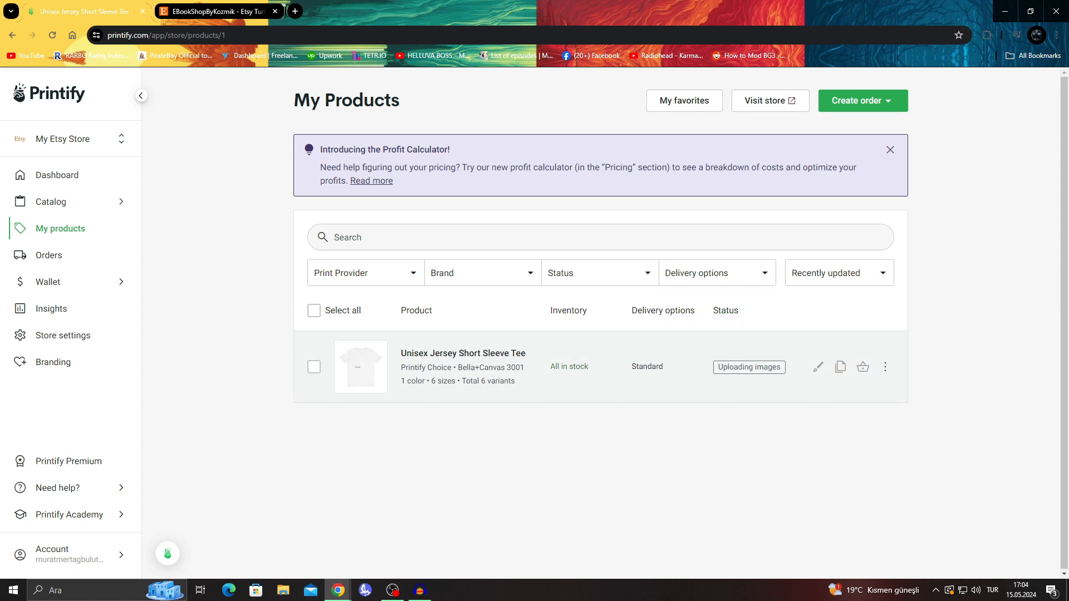
View the EBookShopByKozmik Etsy shop page, which still shows no listed items
click(211, 11)
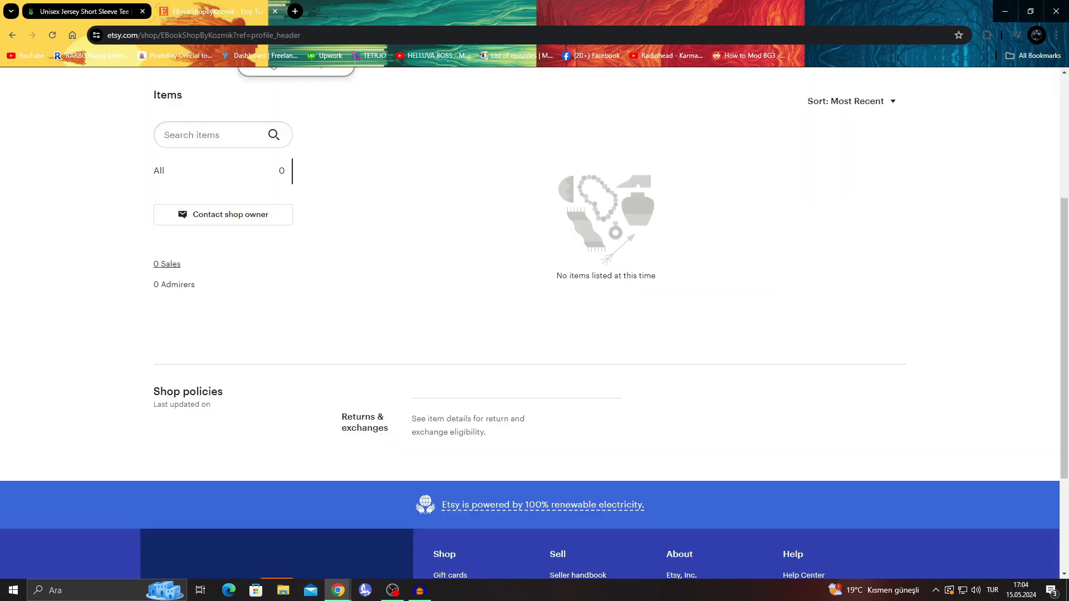
scroll(up, 3)
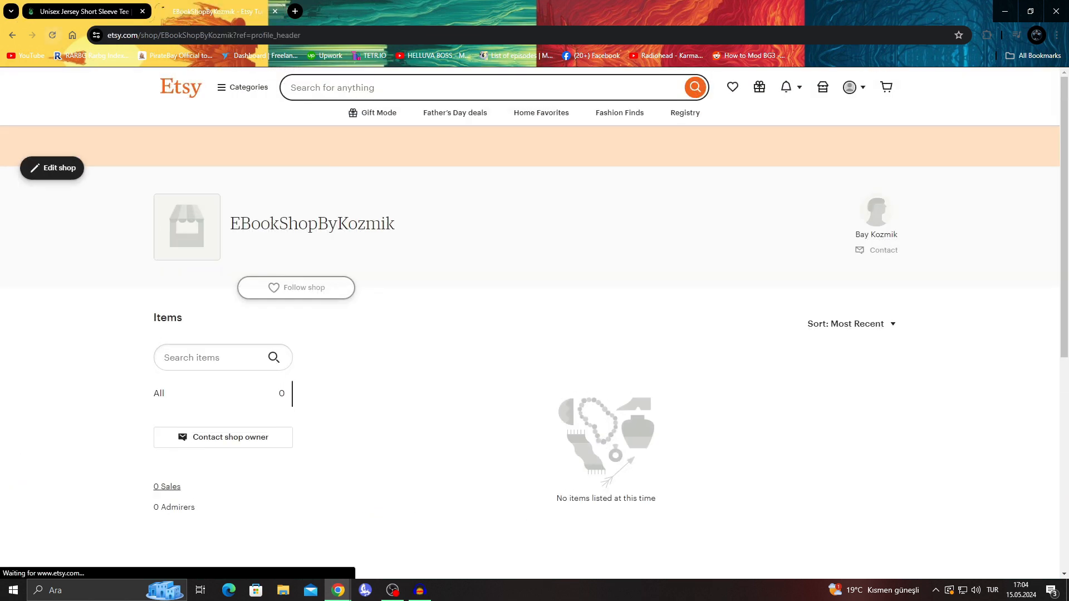